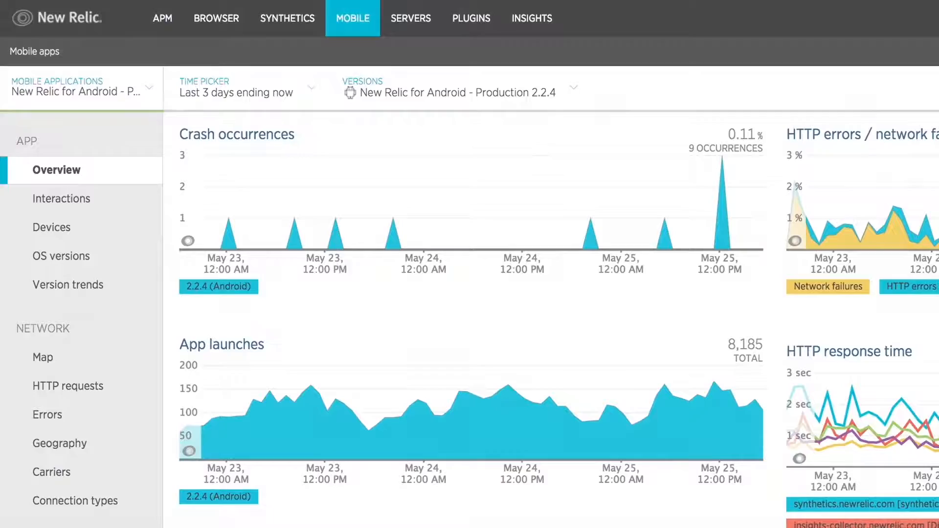
Step: Scroll the Android app overview past the crash, launch and HTTP charts to the most frequent interactions
scroll("down", 3)
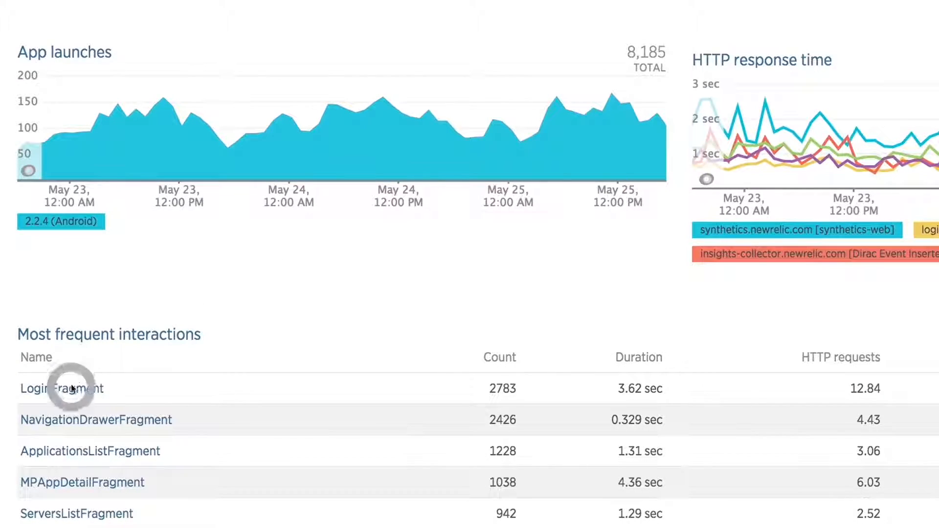
scroll("down", 3)
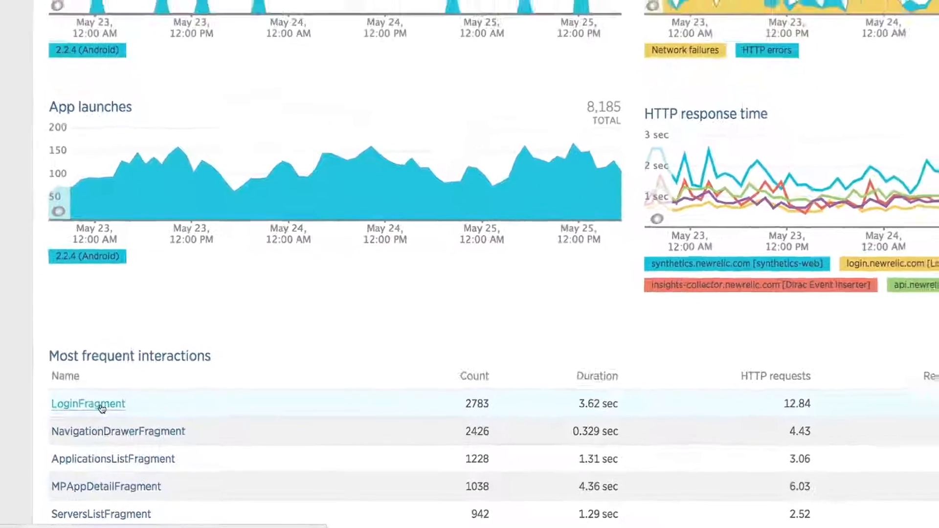
Step: Open LoginFragment from the Most frequent interactions table to view its thread breakdowns
left_click(88, 404)
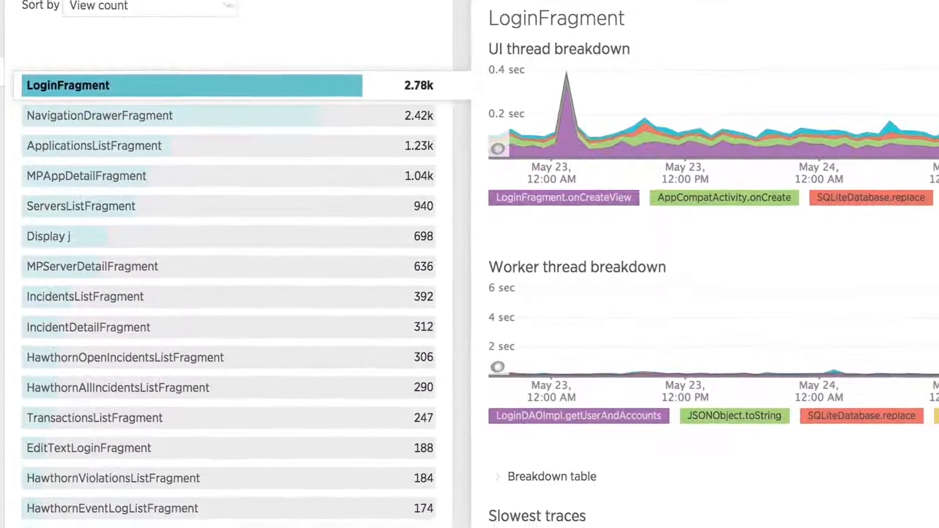
Step: Scroll down to LoginFragment's Slowest traces table, topped by a 24.4 sec Android 4.4.4 trace
scroll("down", 3)
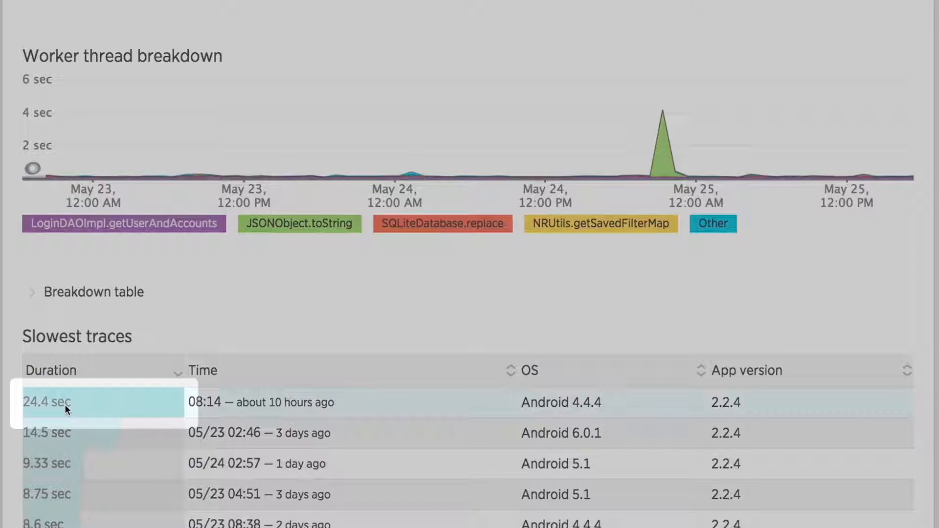
scroll("down", 3)
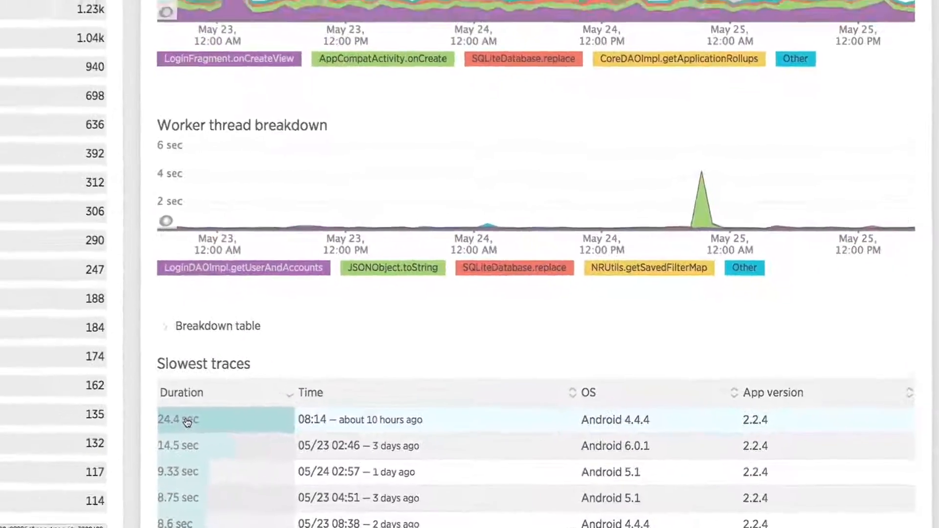
Step: Open the 24.4 sec LoginFragment trace to see its network timeline, including a 992 ms token refresh
left_click(185, 420)
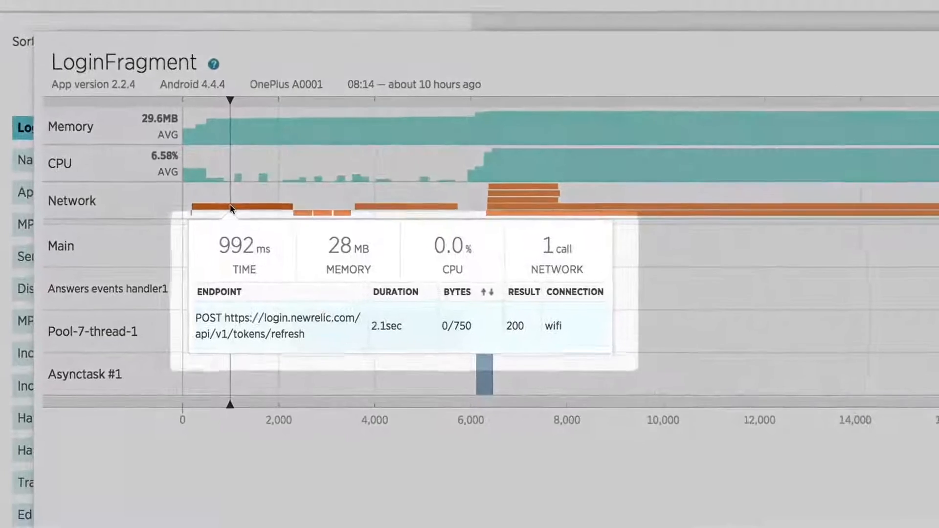
mouse_move(302, 217)
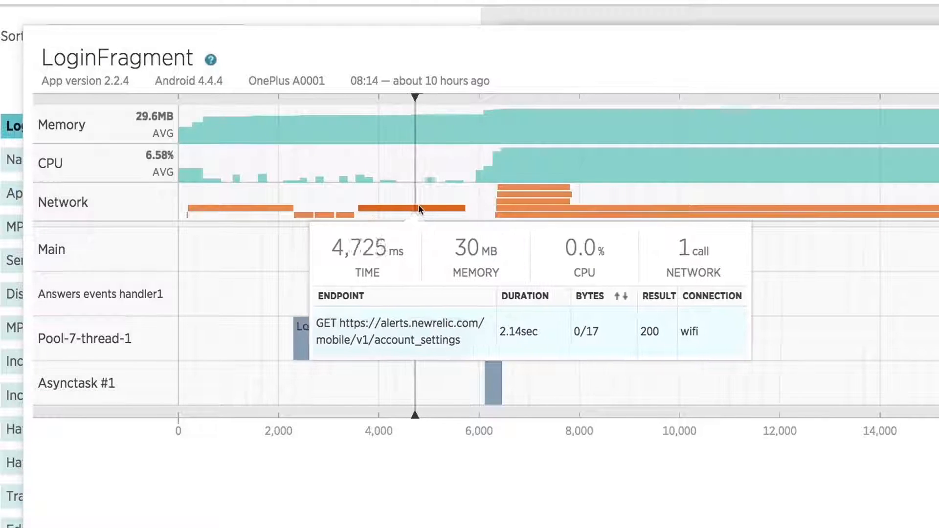
mouse_move(524, 210)
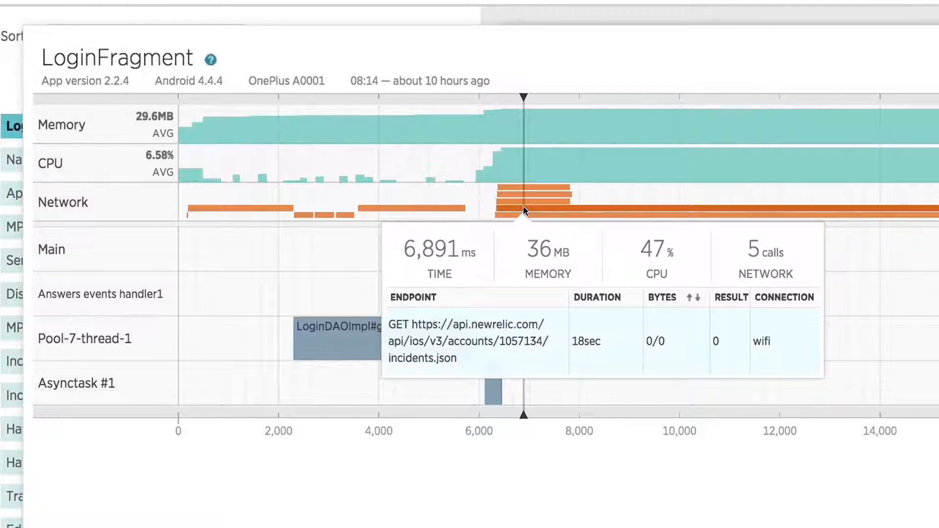